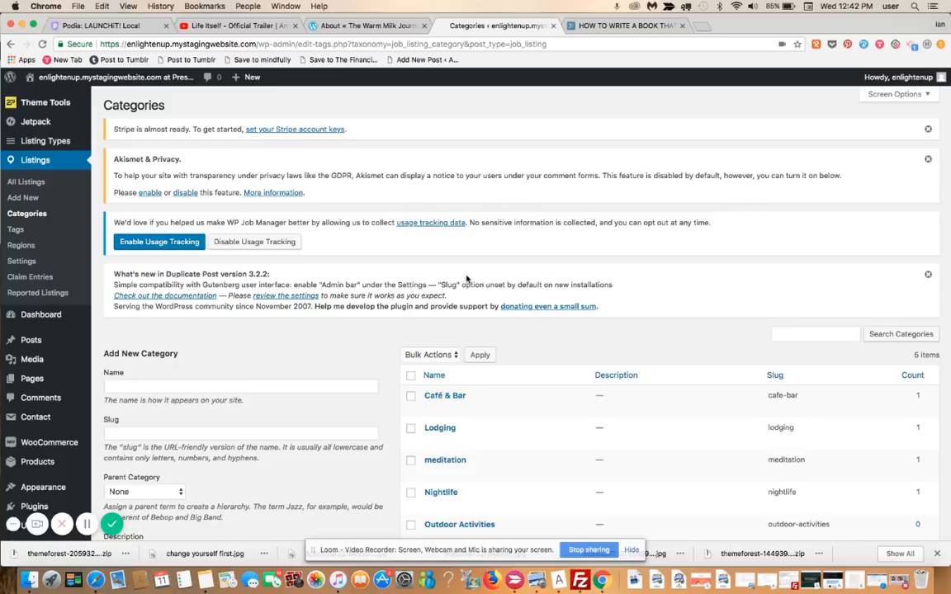
mouse_move(169, 192)
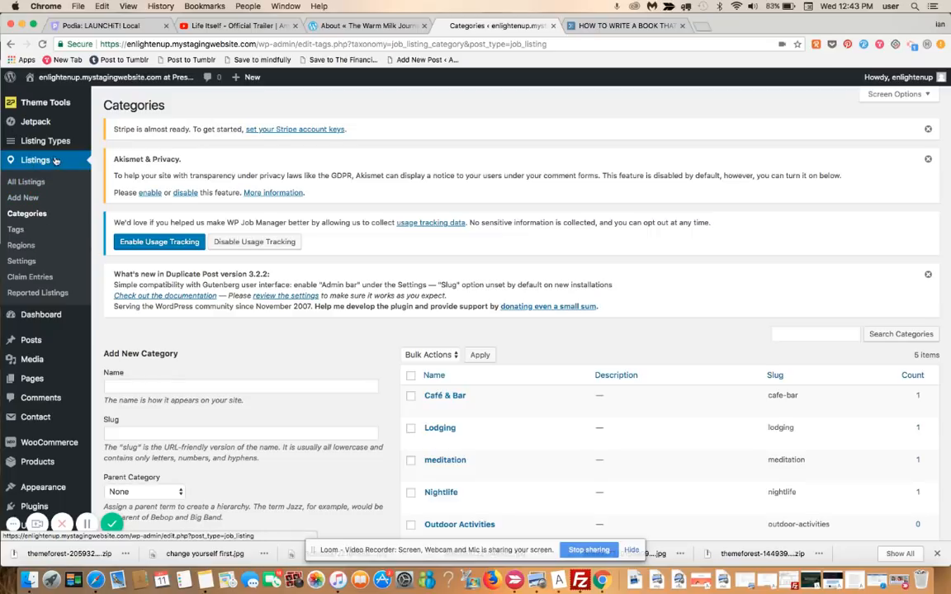
mouse_move(445, 396)
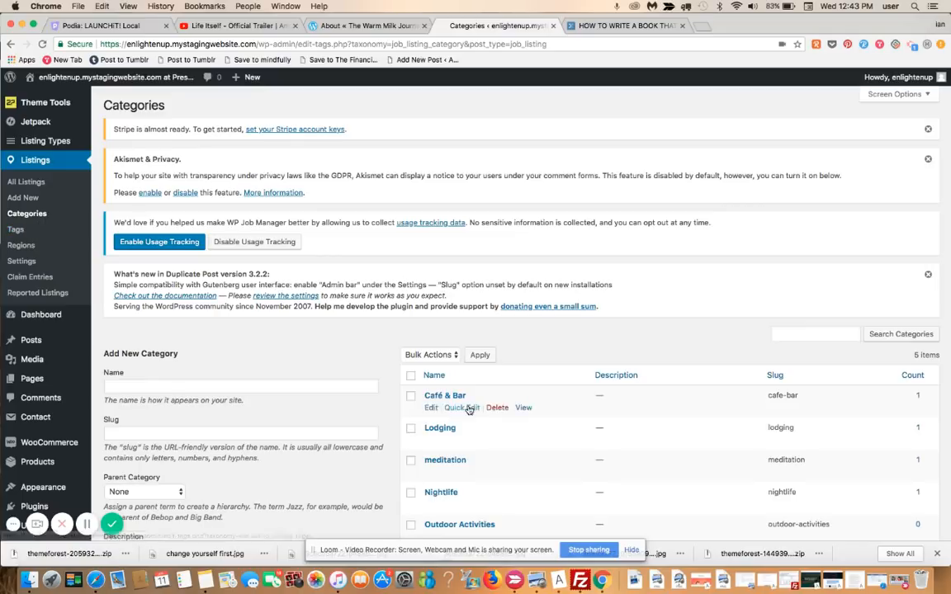
Enter 'Demo for Youtube Category' as the name of the new listing category
scroll("down", 3)
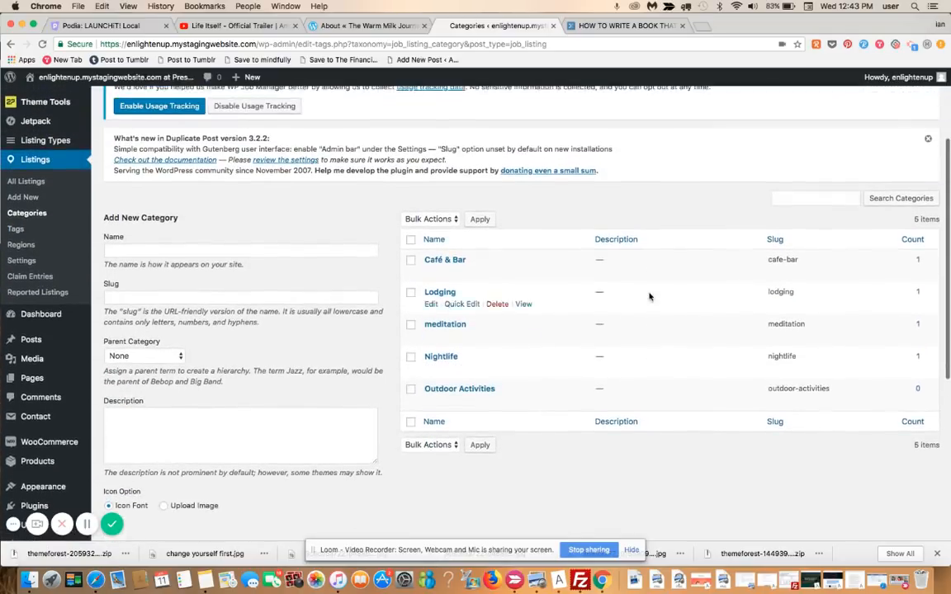
left_click(240, 250)
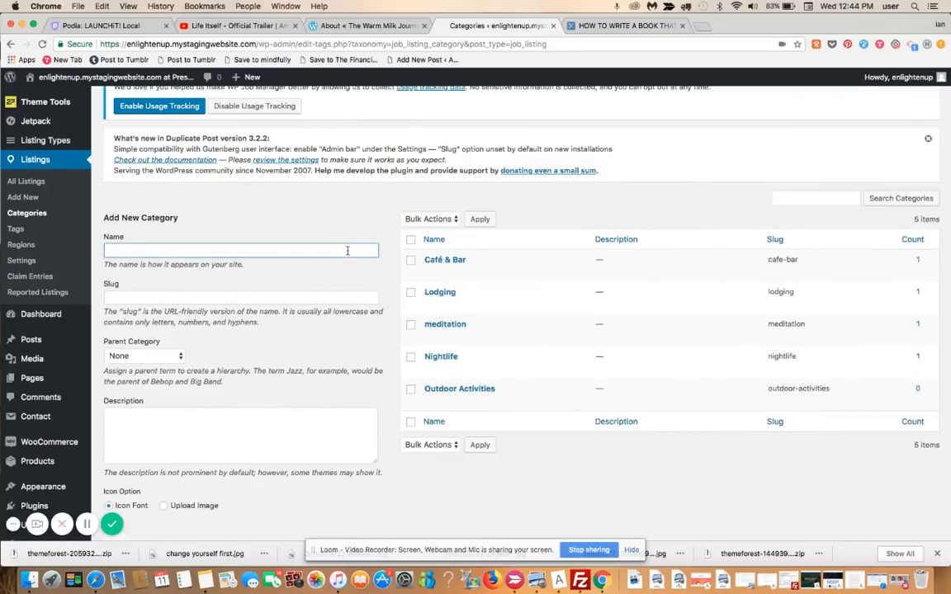
type("Demo for Youtube Cat")
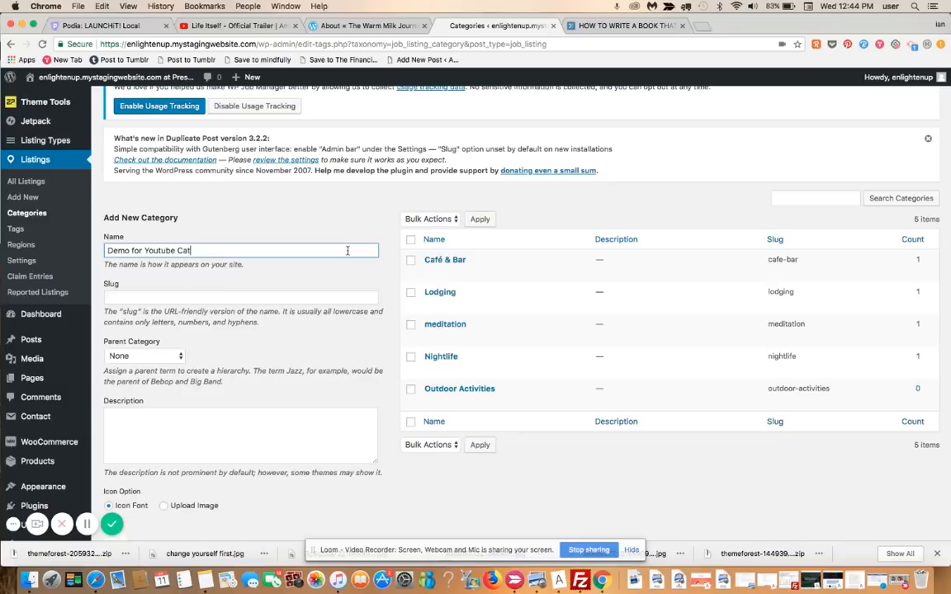
type("egory")
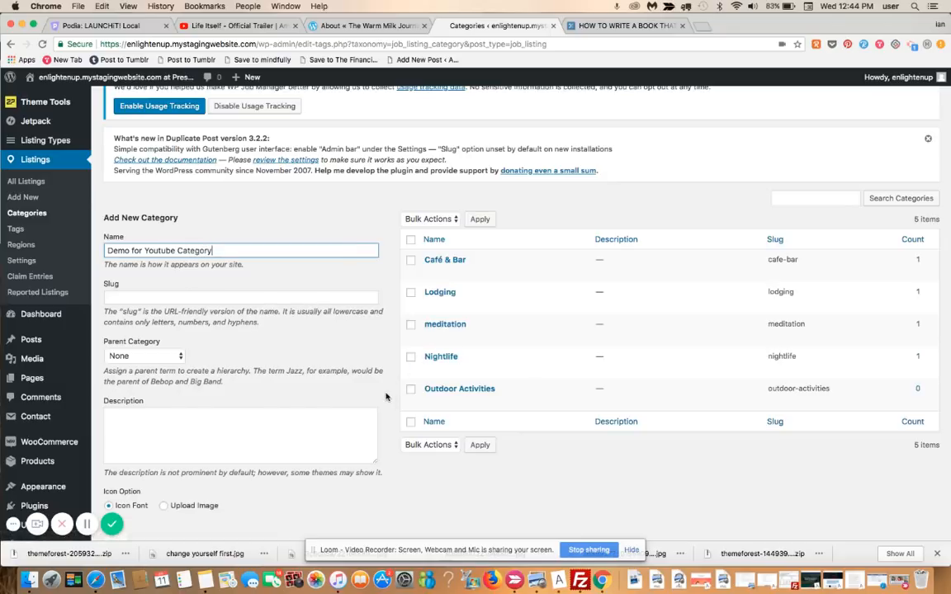
scroll("down", 3)
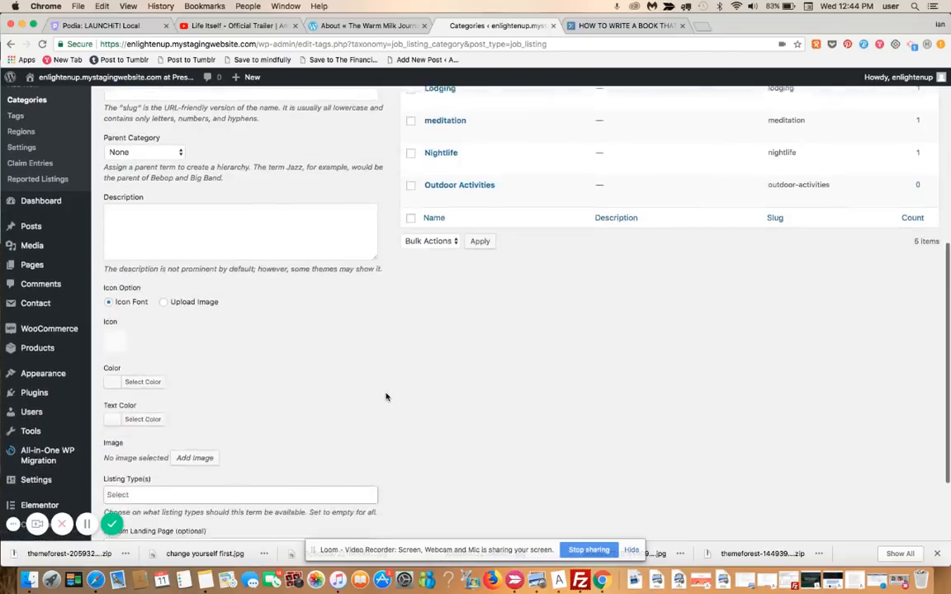
scroll("down", 3)
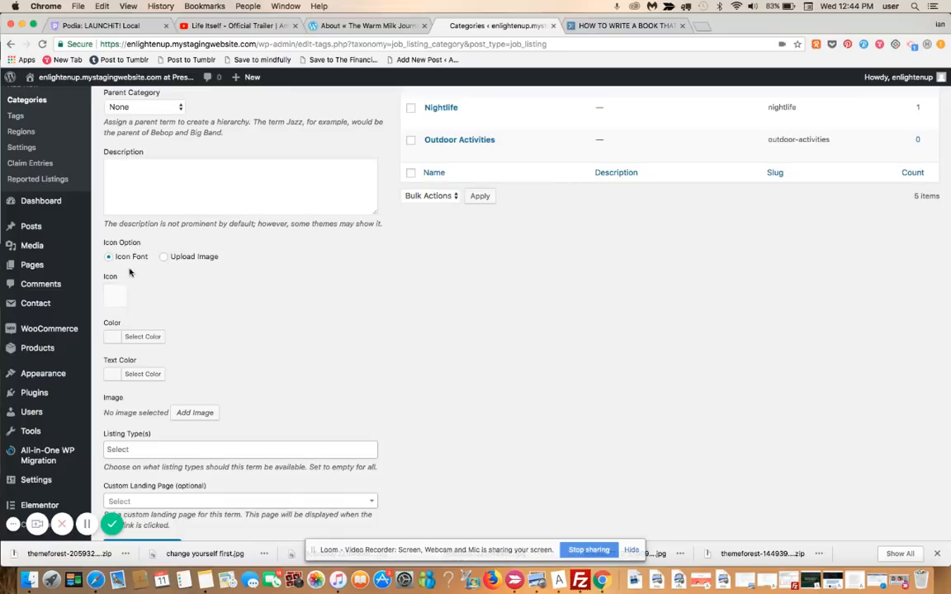
mouse_move(204, 321)
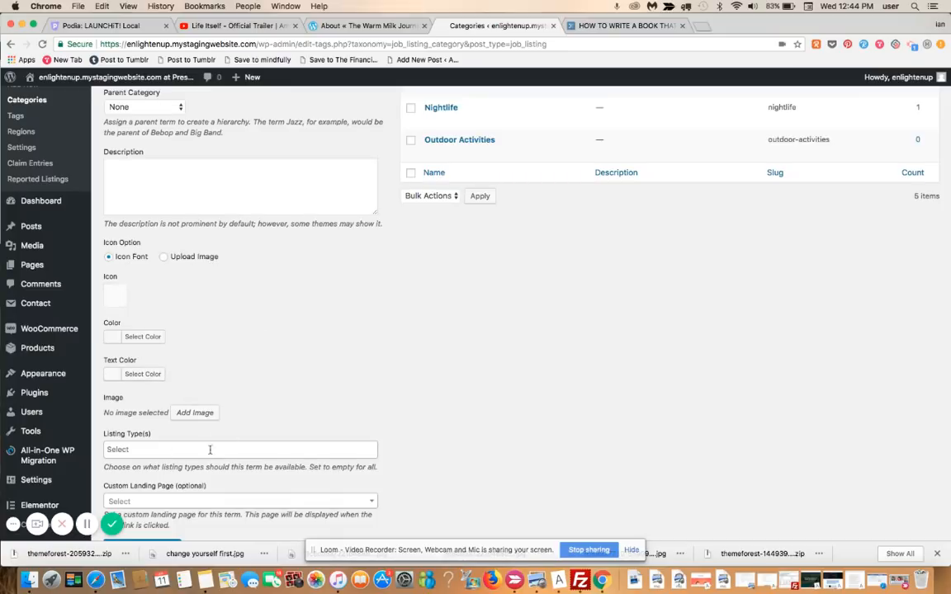
mouse_move(233, 423)
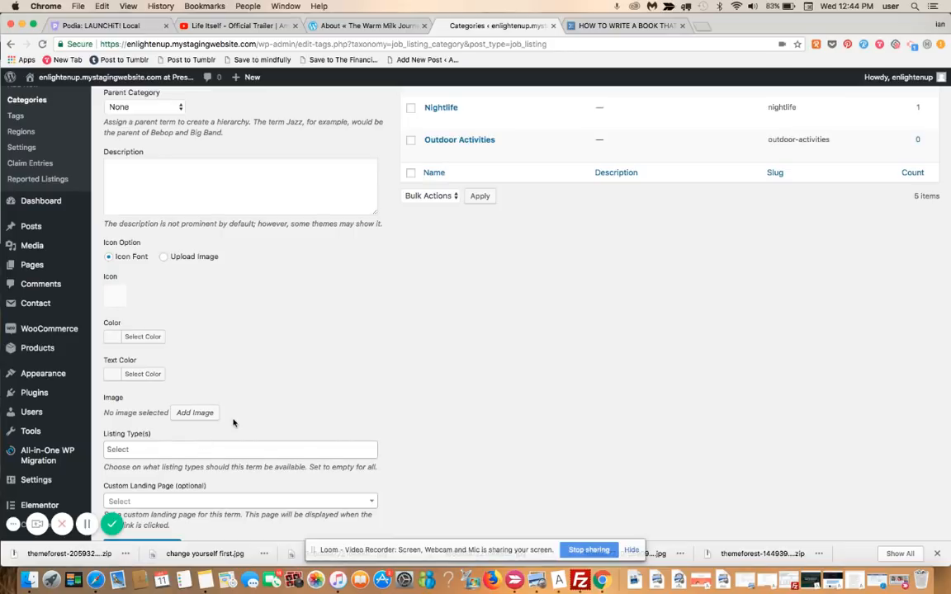
mouse_move(335, 261)
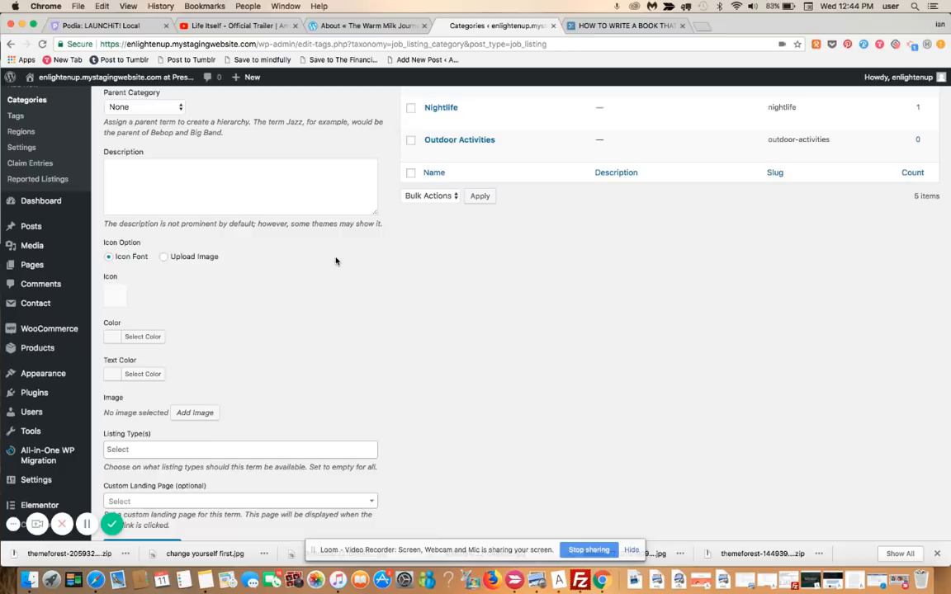
Choose Home (2) as the custom landing page and create the category
scroll("down", 3)
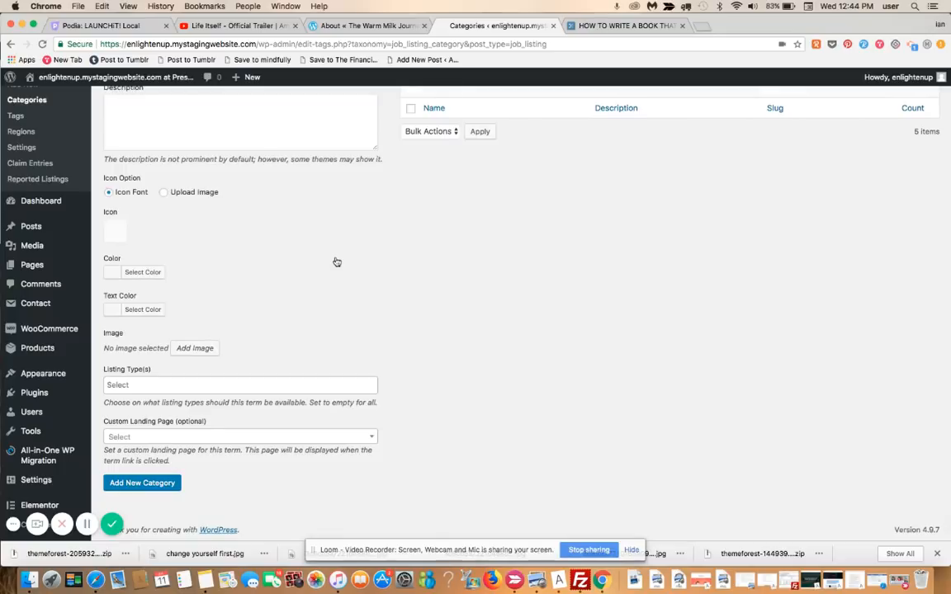
mouse_move(180, 436)
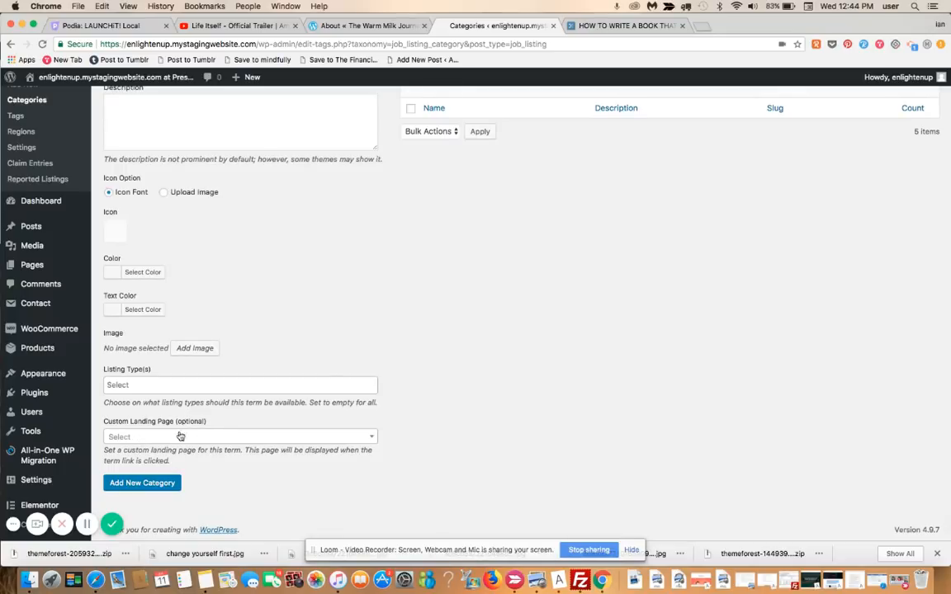
mouse_move(152, 431)
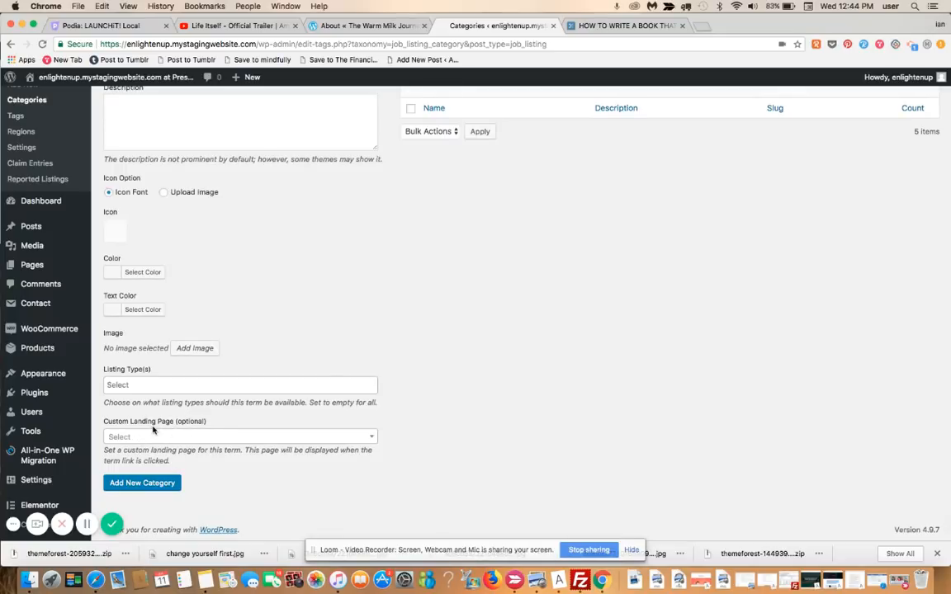
mouse_move(286, 437)
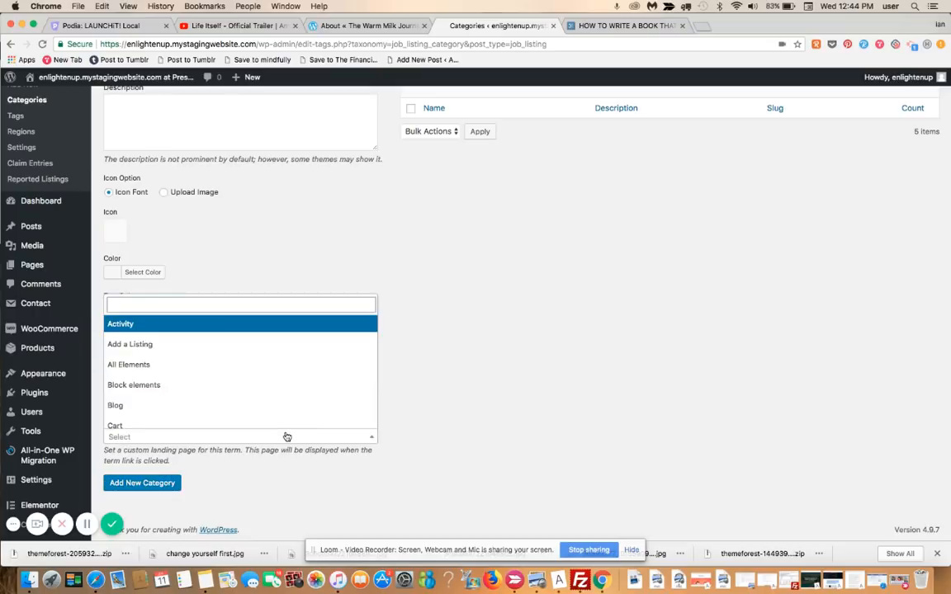
type("home")
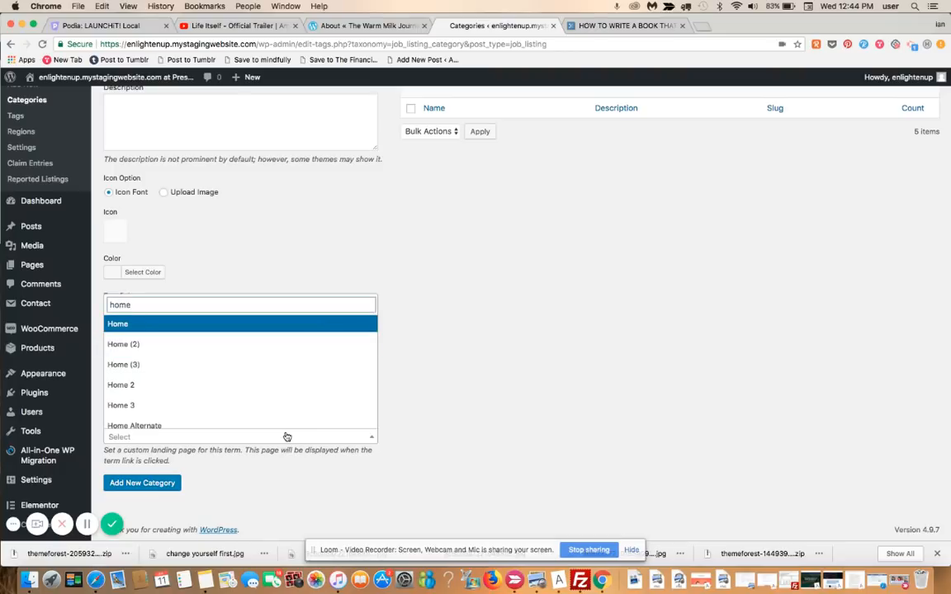
mouse_move(188, 345)
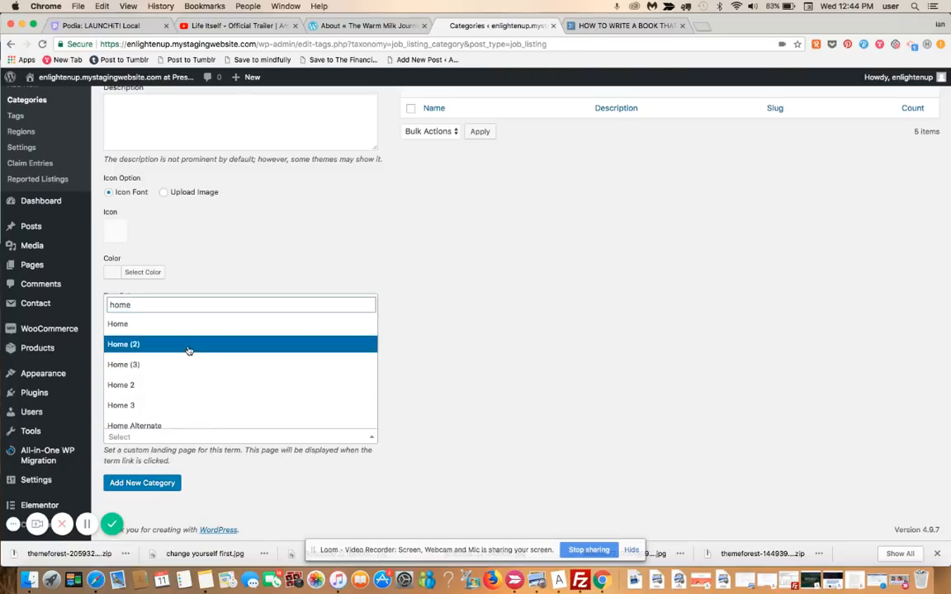
left_click(123, 345)
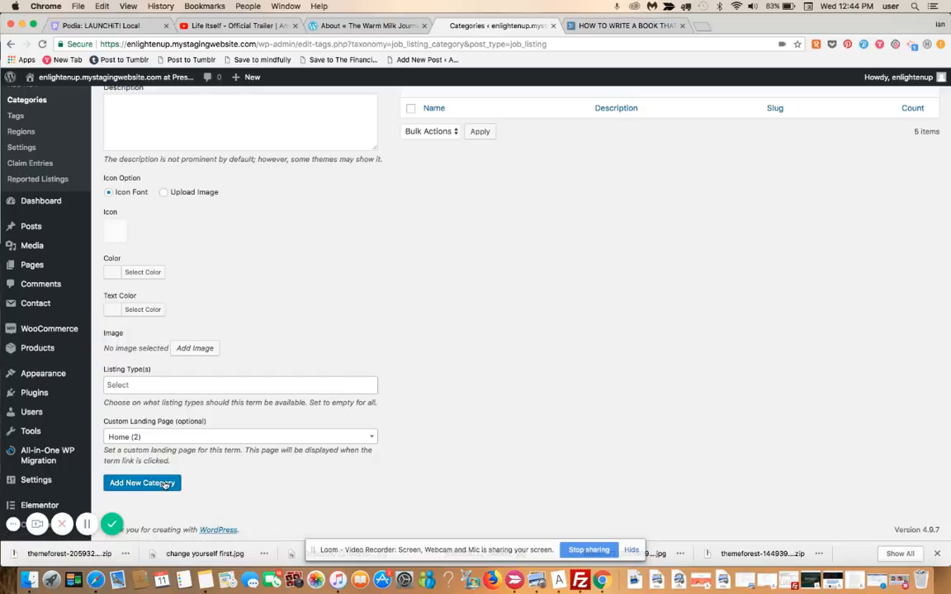
left_click(141, 483)
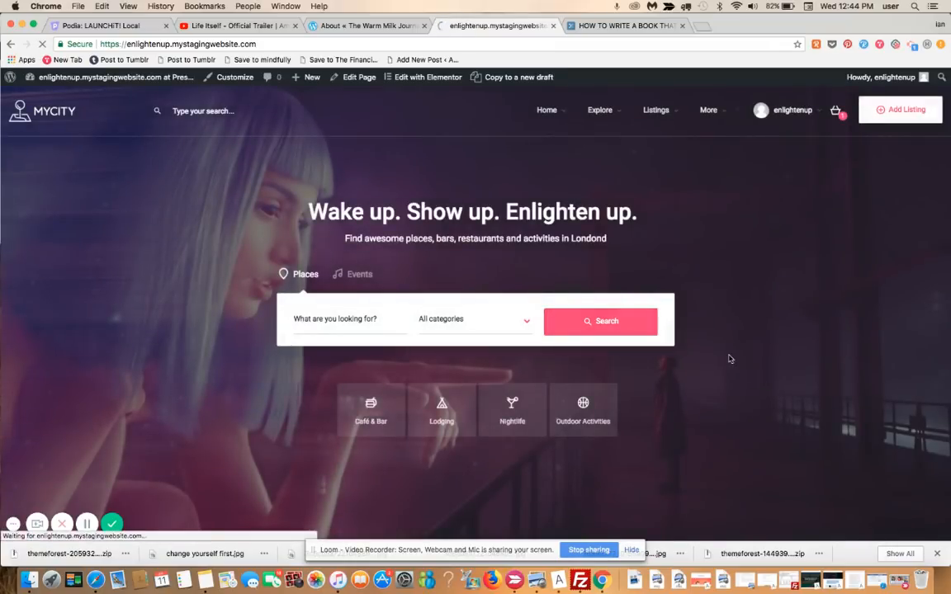
Go to the Fabric listing's public page and start editing it
left_click(600, 321)
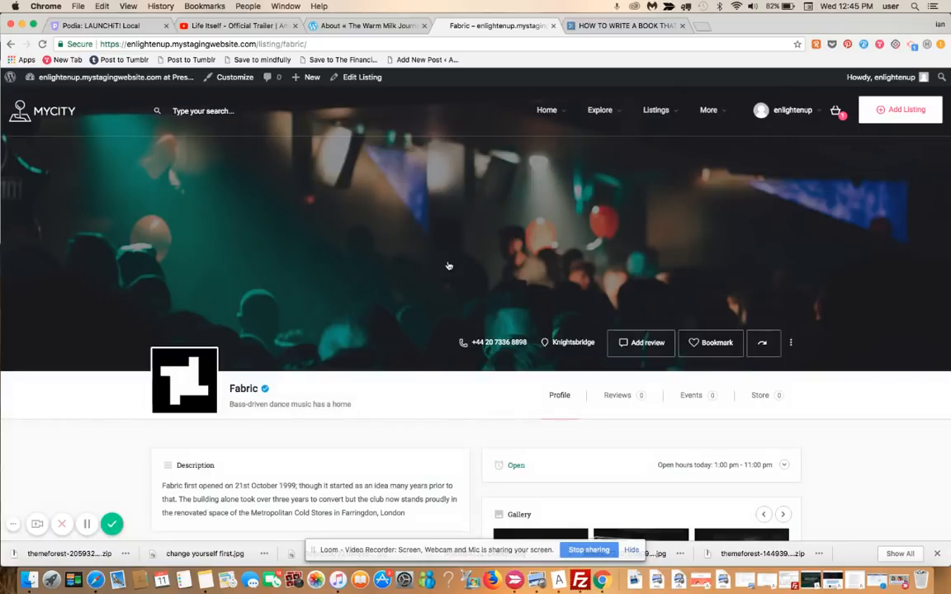
left_click(362, 77)
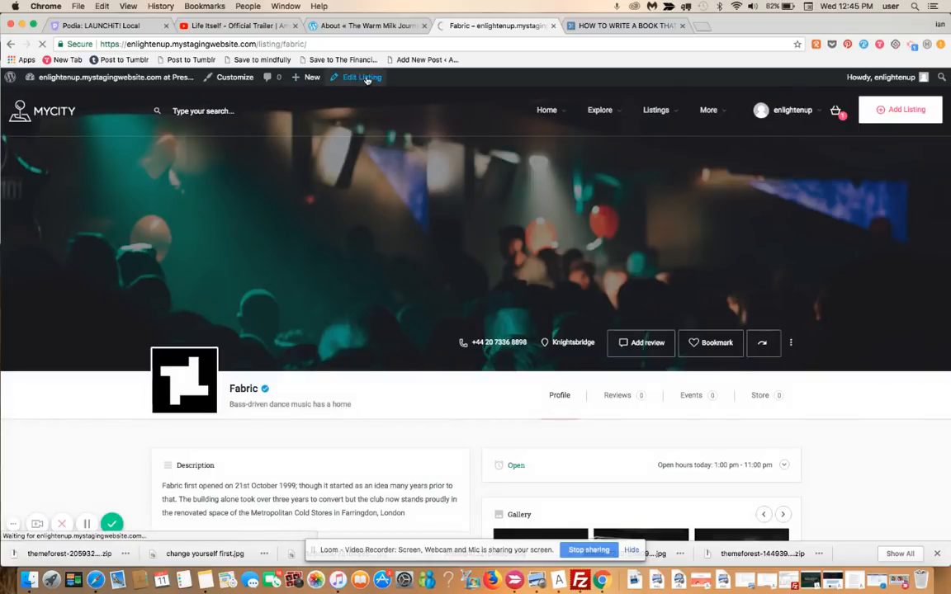
Check Demo for Youtube Category on the Fabric listing and update it
left_click(361, 77)
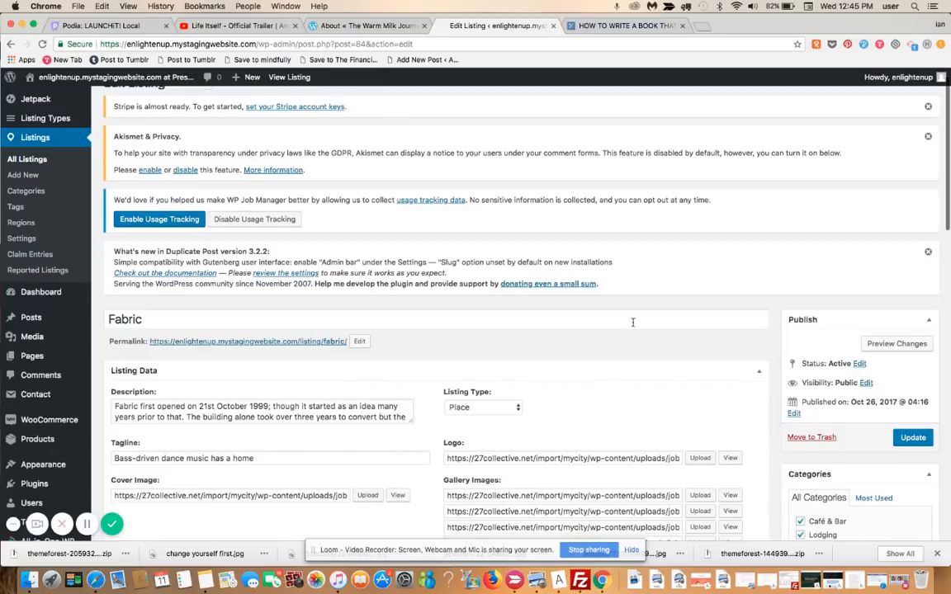
scroll("down", 3)
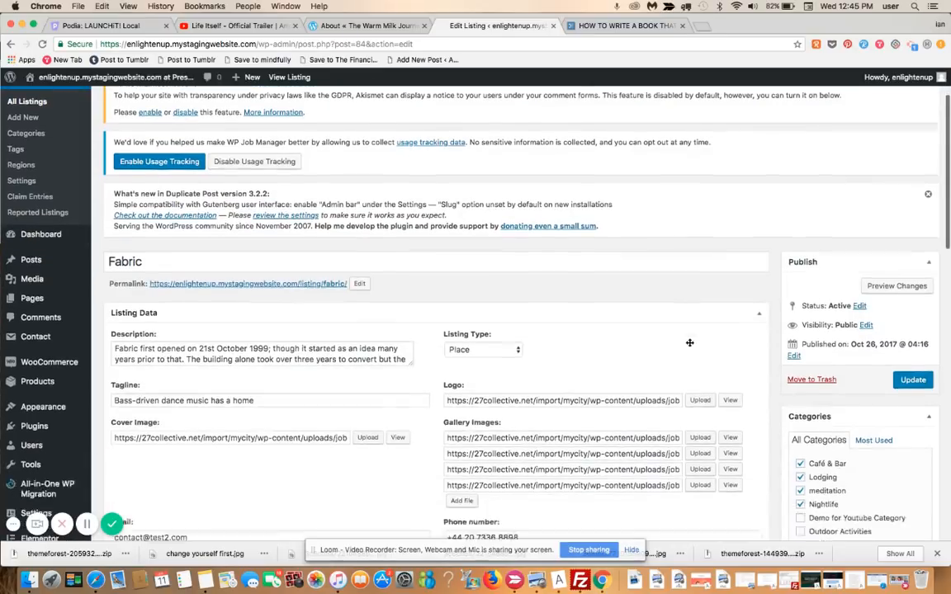
scroll("down", 3)
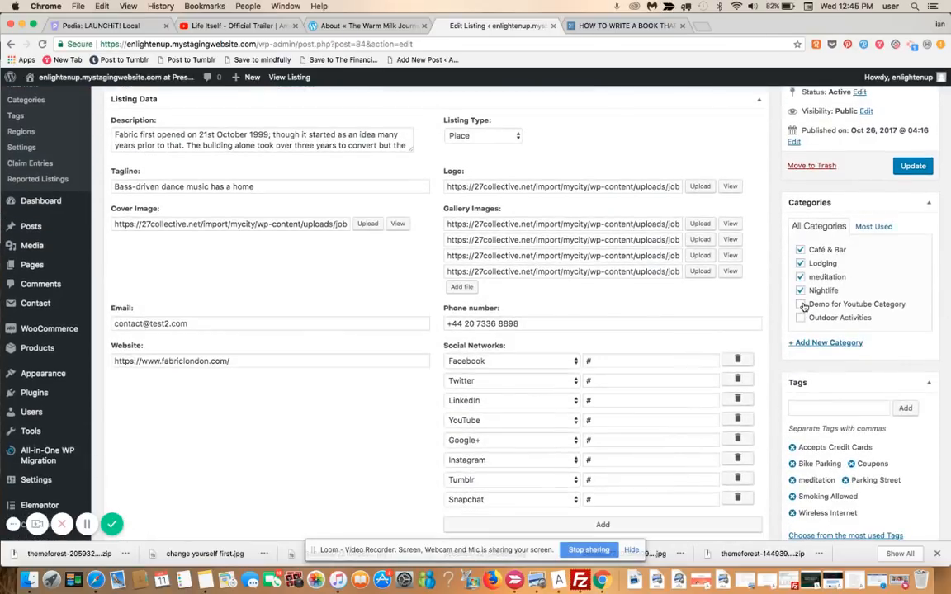
left_click(800, 304)
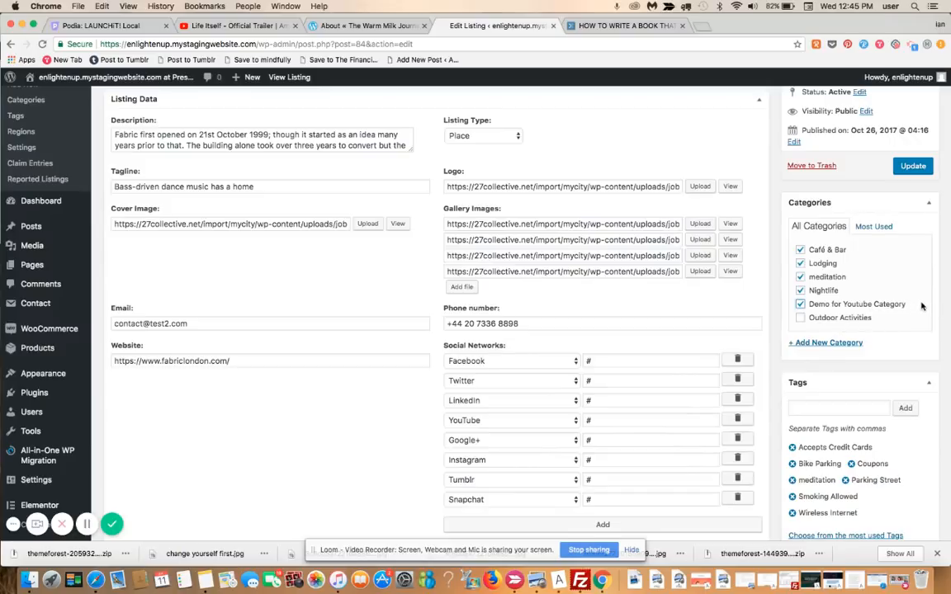
left_click(912, 166)
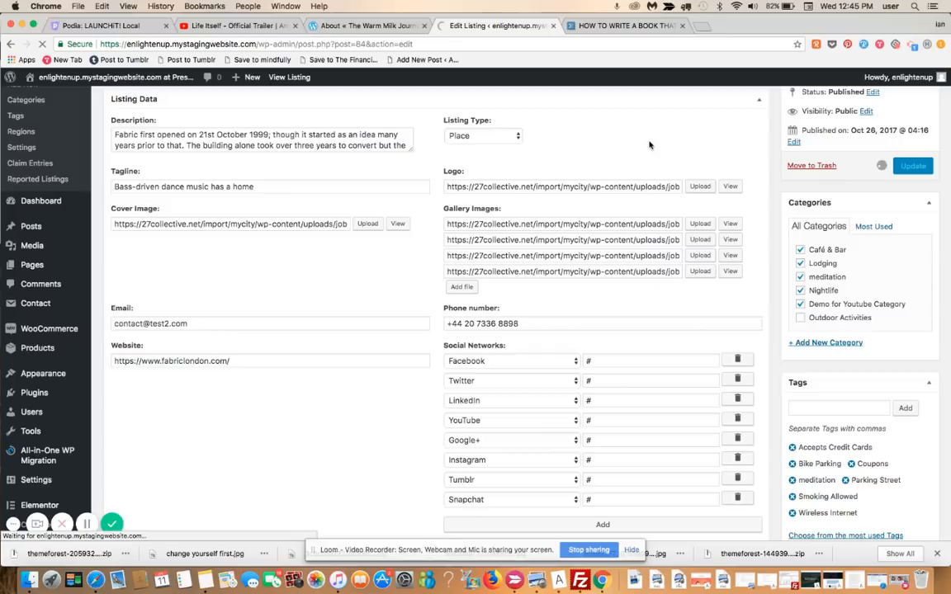
left_click(913, 166)
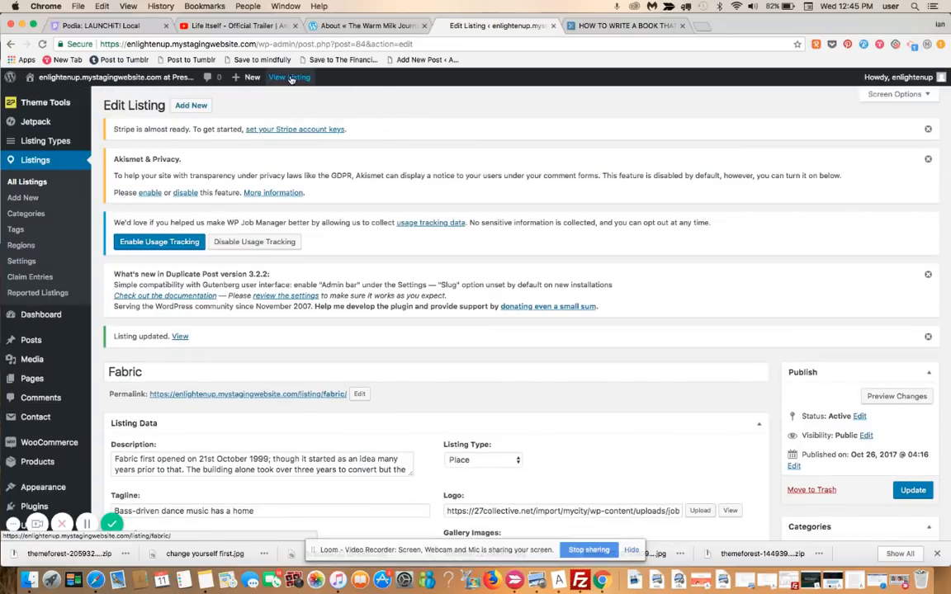
View the Fabric listing to confirm Demo for Youtube Category appears in its categories
left_click(289, 77)
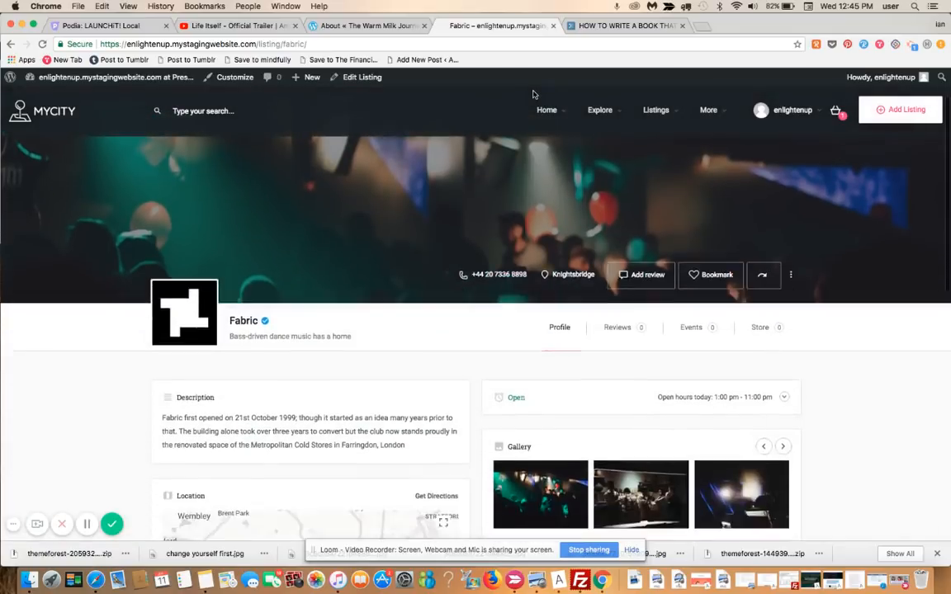
scroll("down", 3)
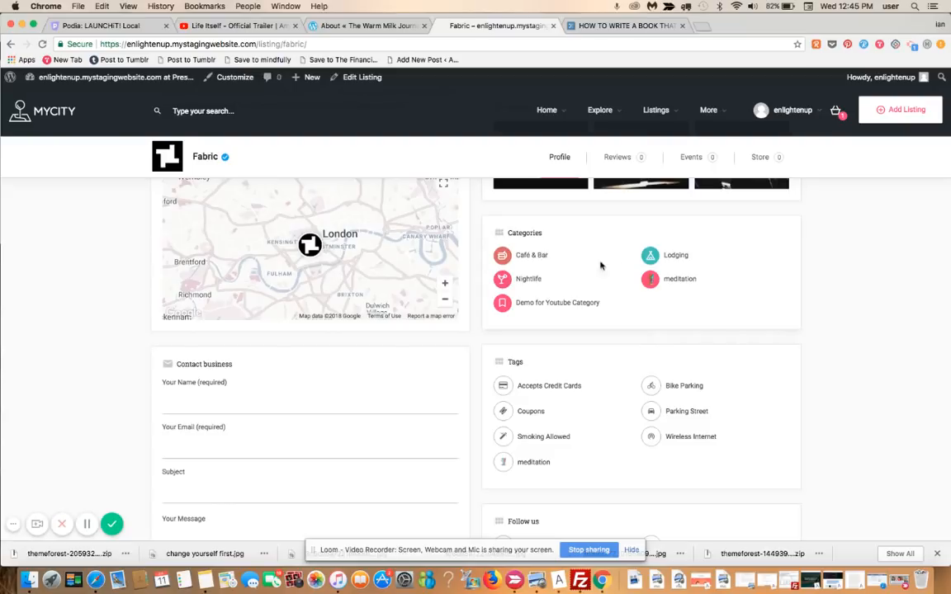
mouse_move(712, 321)
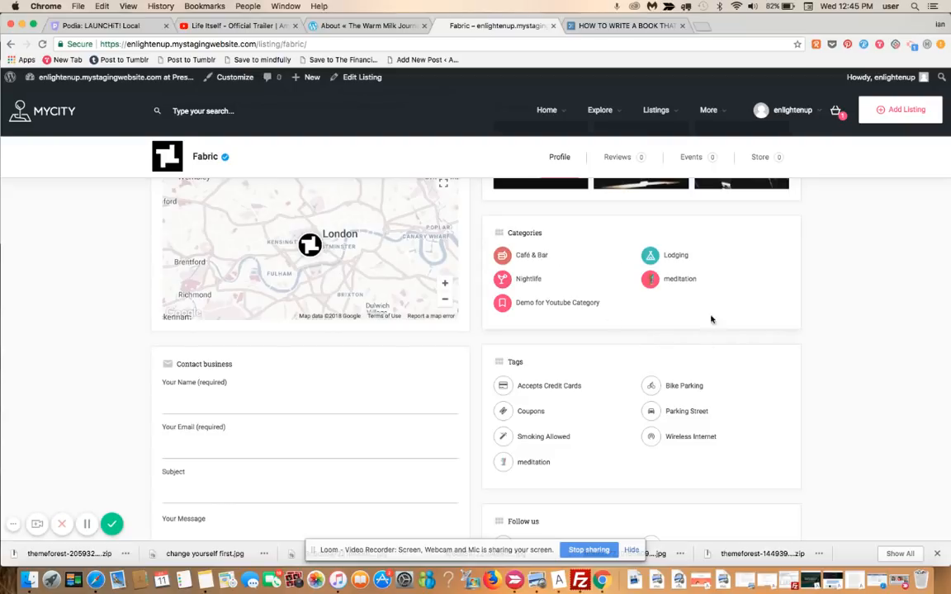
mouse_move(681, 288)
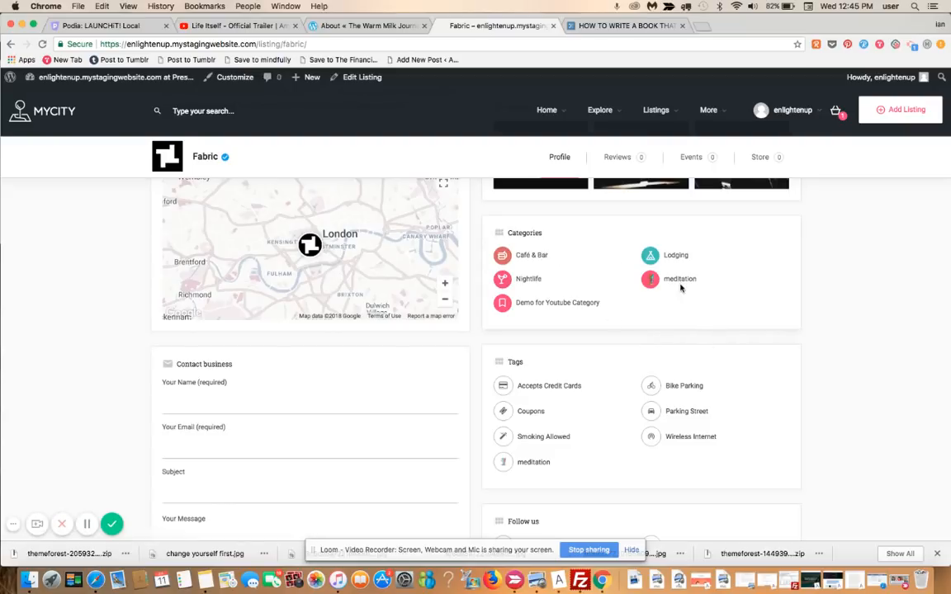
mouse_move(531, 312)
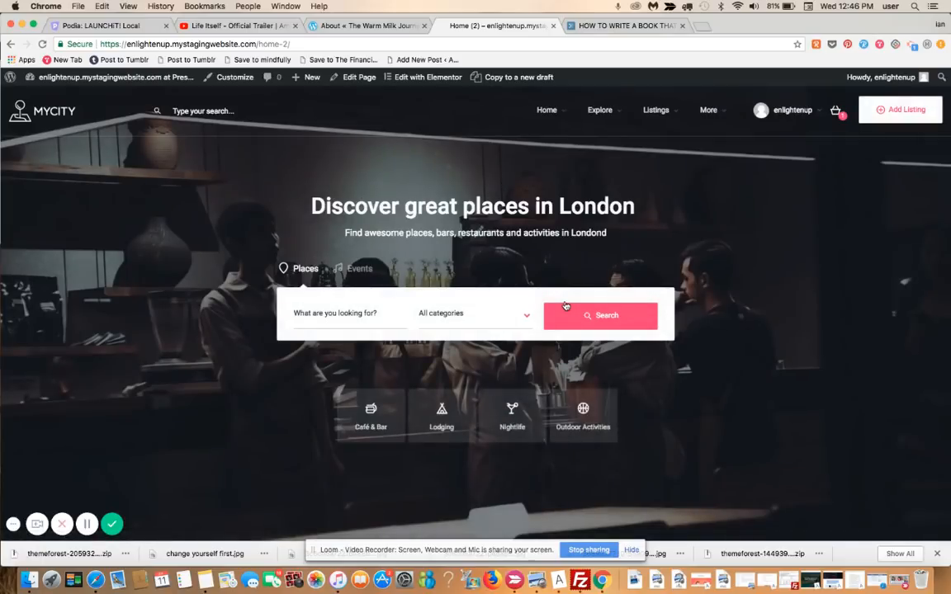
mouse_move(516, 318)
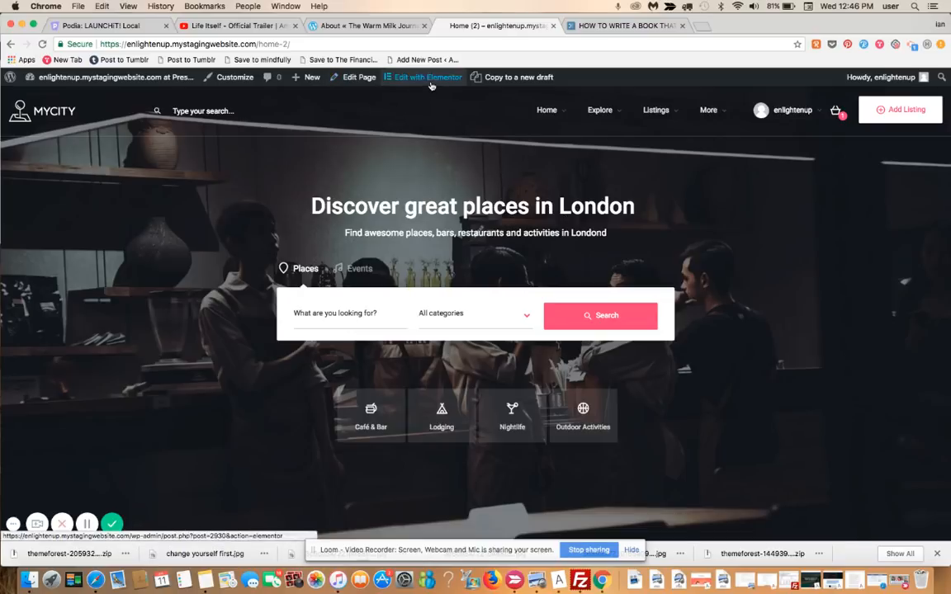
Edit the Home (2) page with Elementor from the admin bar
left_click(423, 76)
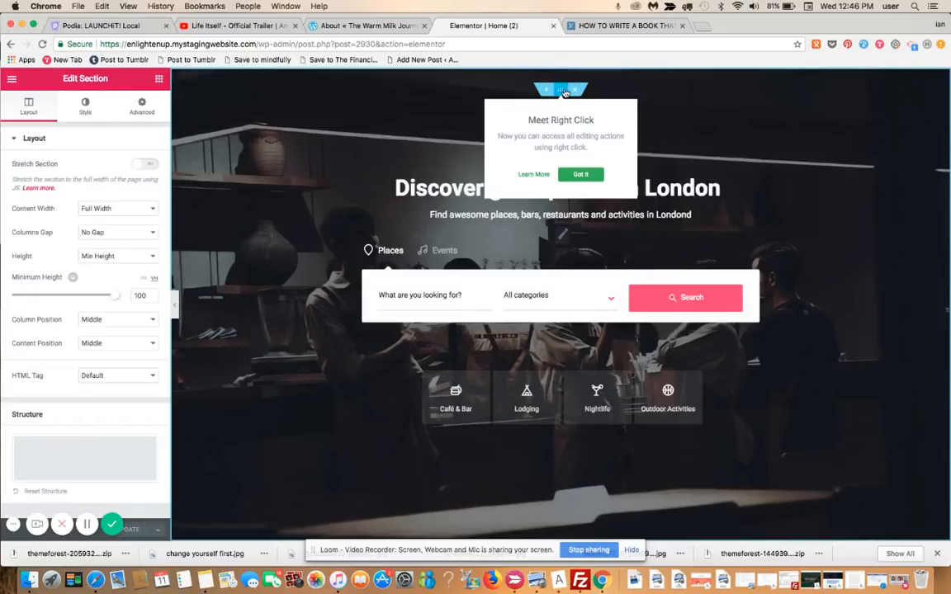
Replace the hero h3 'Discover great places in London' with 'awesome new feature in mylisting 1.7'
left_click(85, 106)
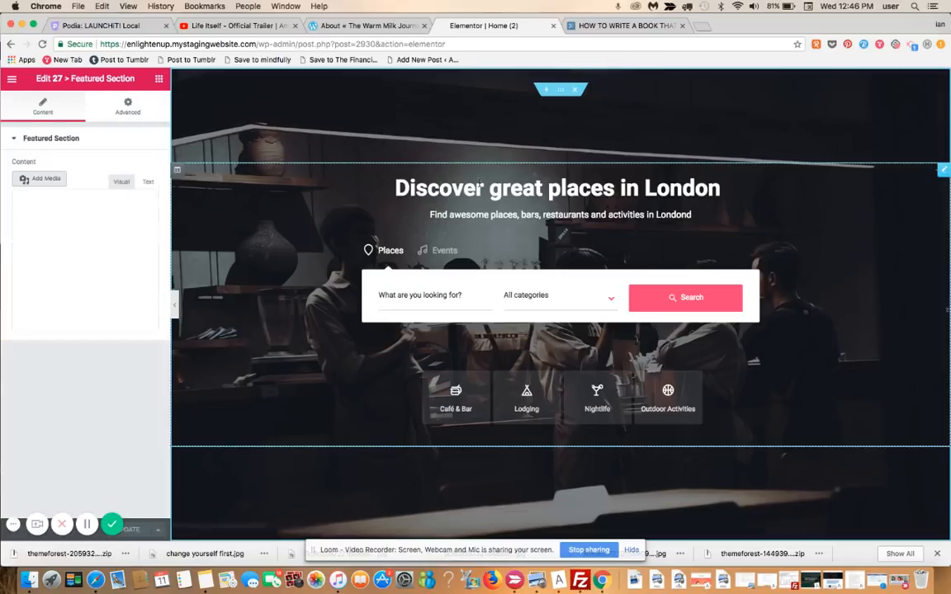
left_click(147, 181)
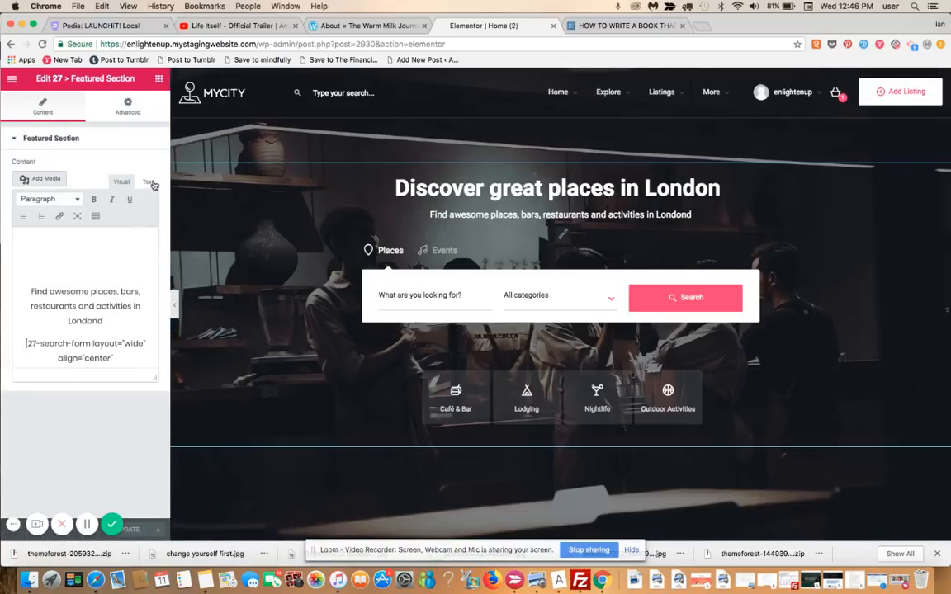
left_click(149, 181)
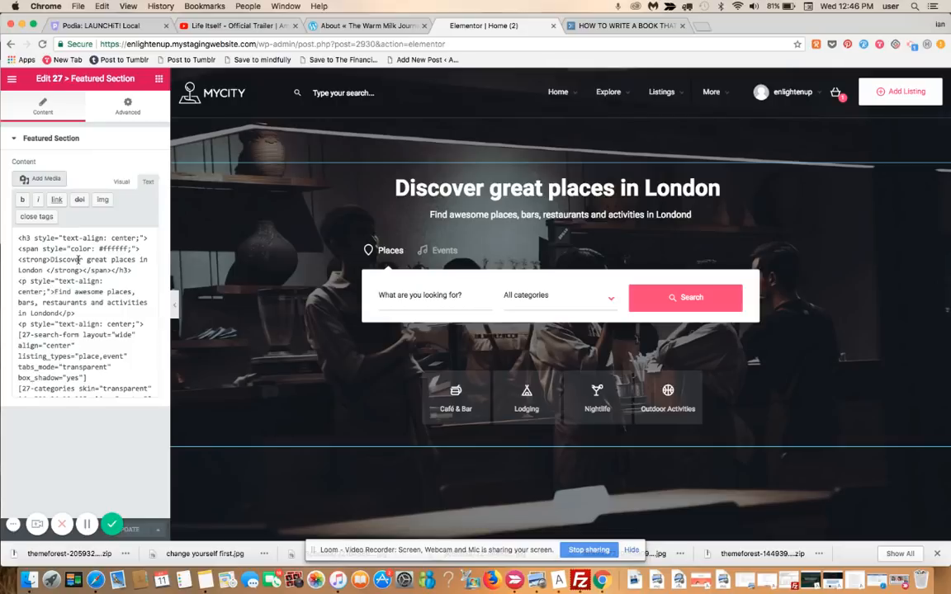
left_click_drag(49, 259, 41, 270)
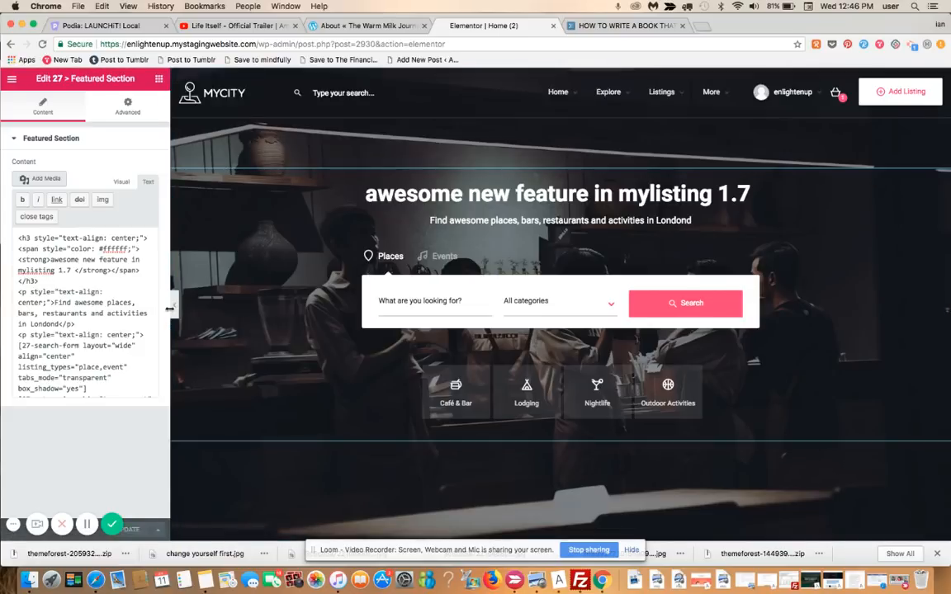
left_click(153, 526)
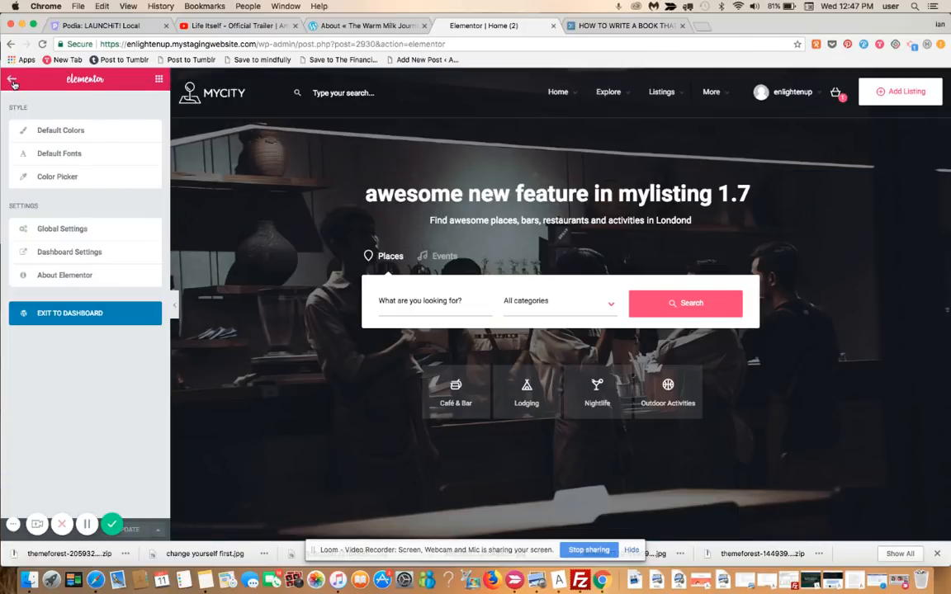
Exit to the dashboard, then revisit the Fabric listing and its categories on the live site
left_click(85, 313)
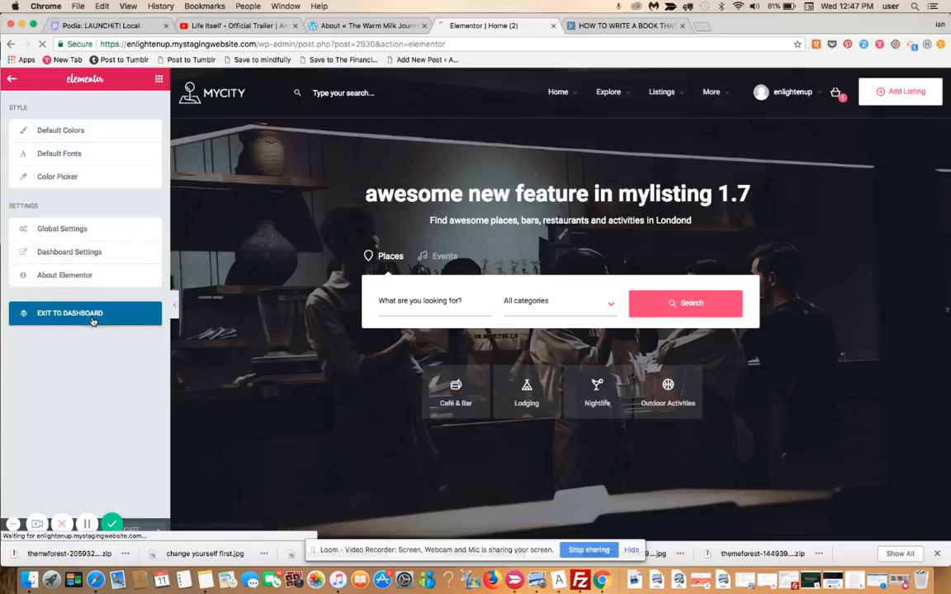
left_click(70, 313)
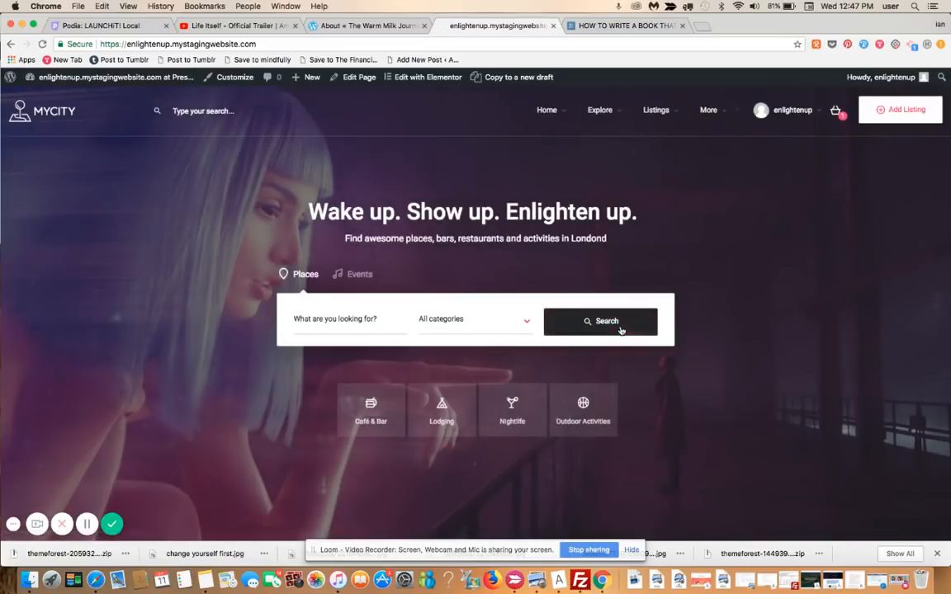
left_click(600, 321)
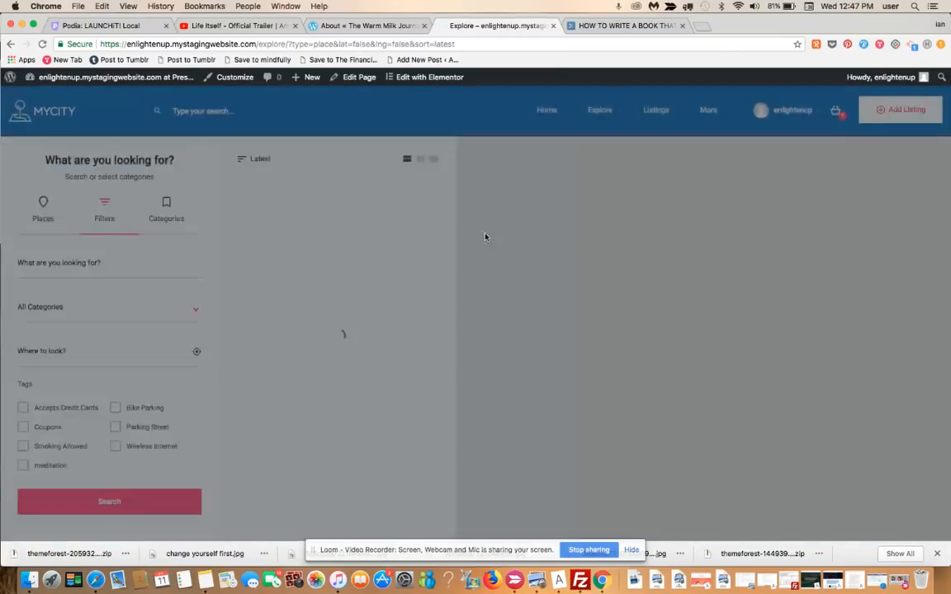
left_click(109, 501)
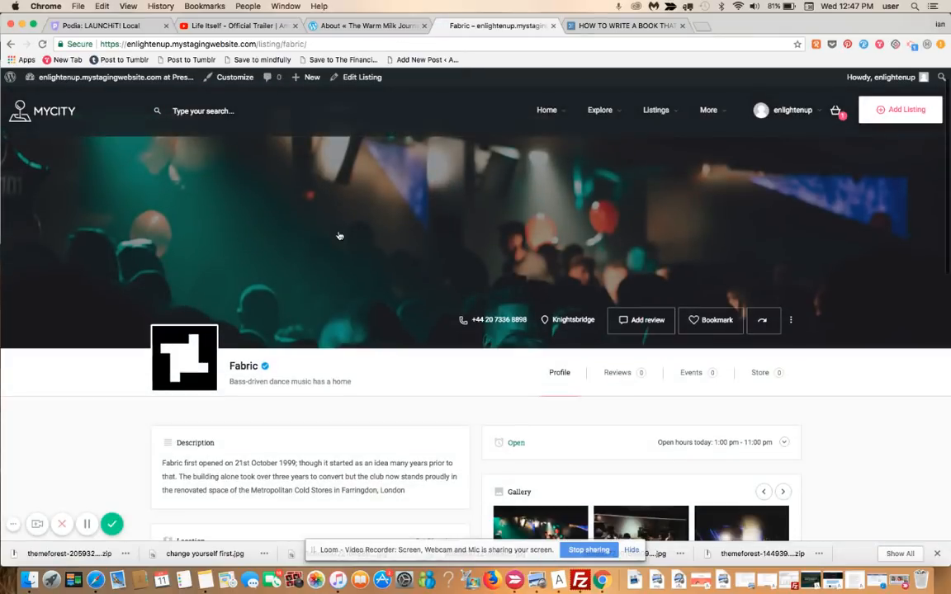
scroll("down", 3)
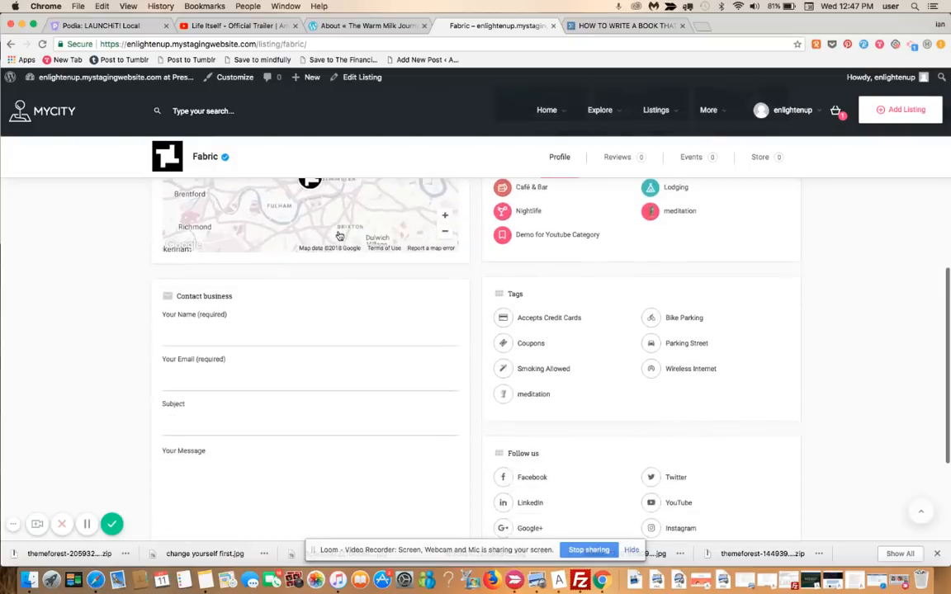
scroll("down", 3)
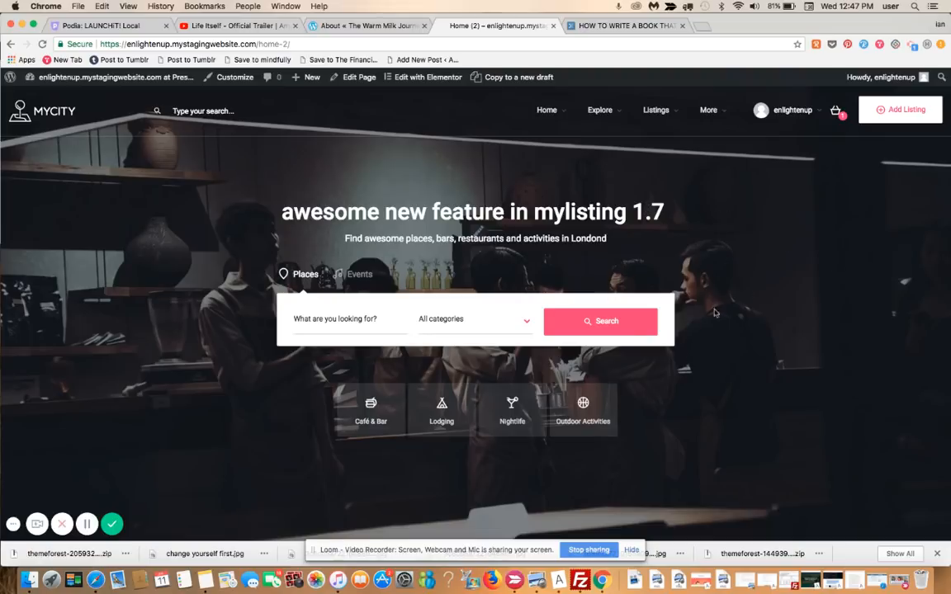
mouse_move(450, 470)
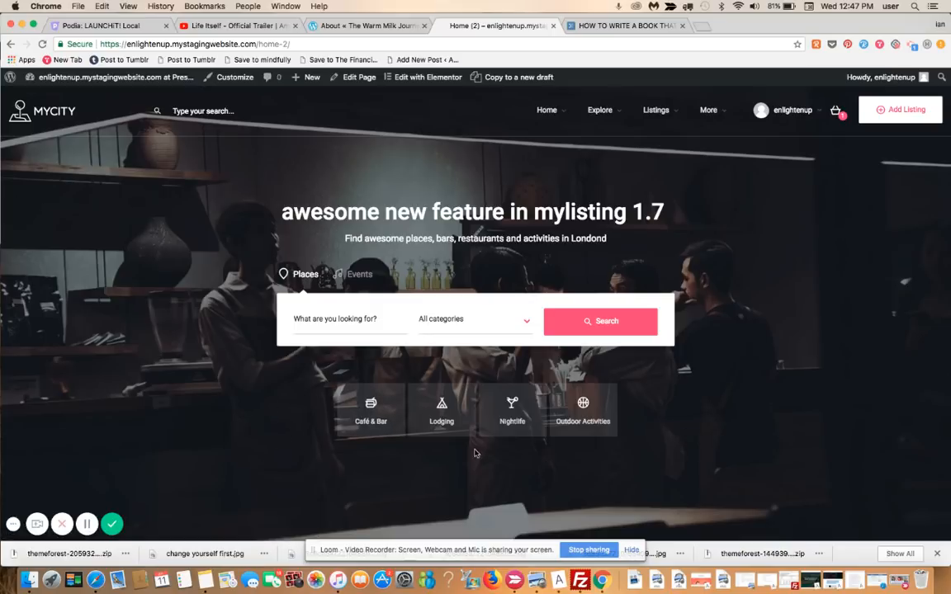
mouse_move(428, 444)
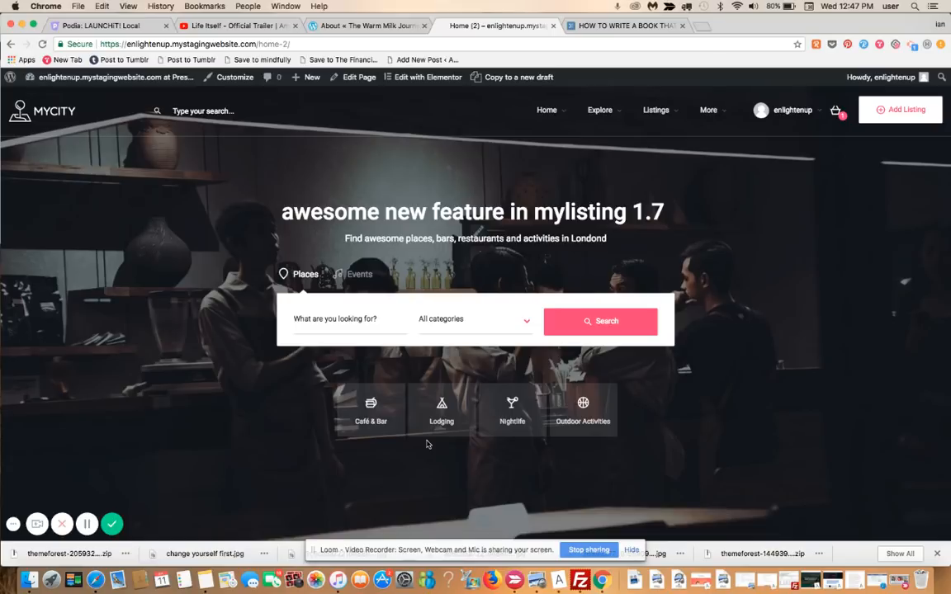
mouse_move(468, 217)
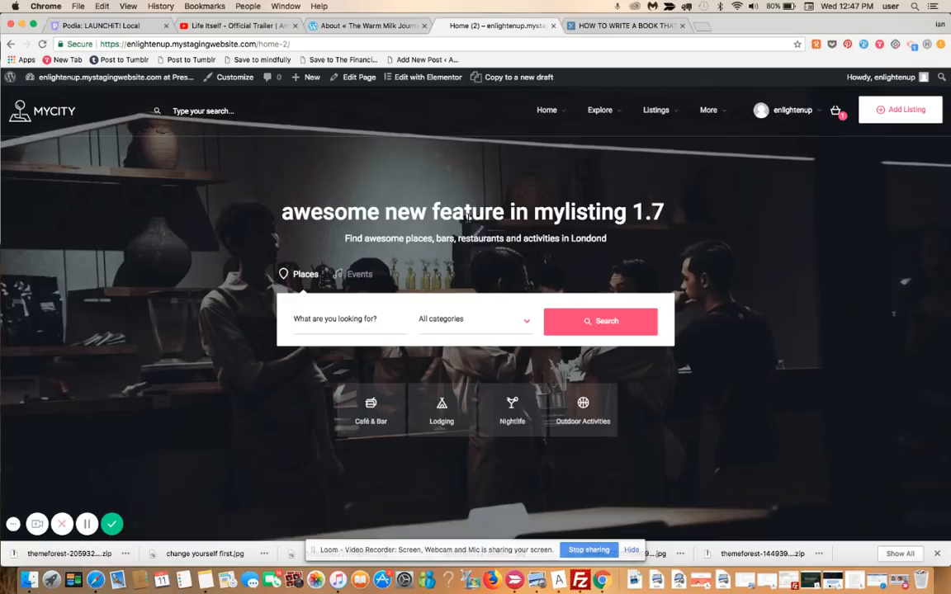
mouse_move(753, 294)
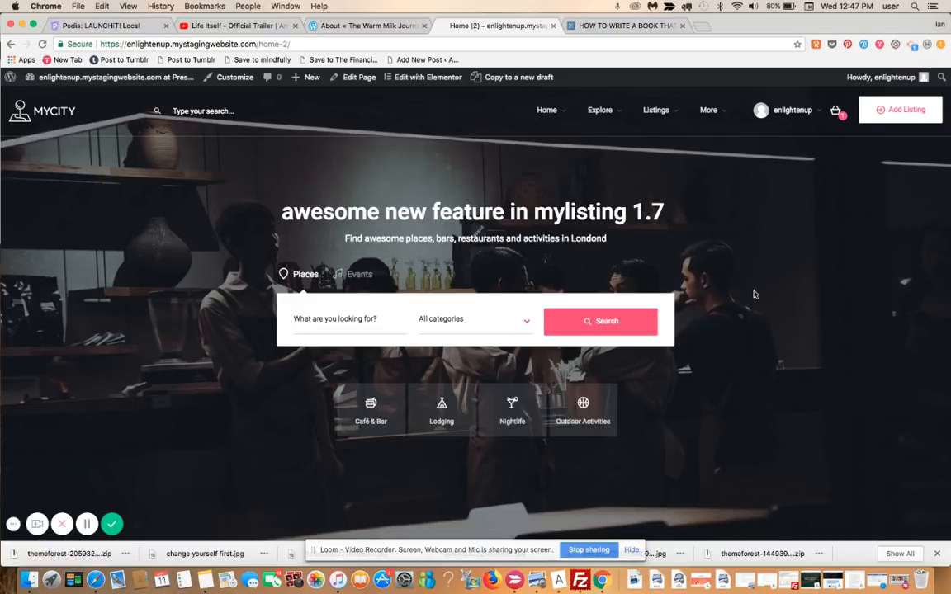